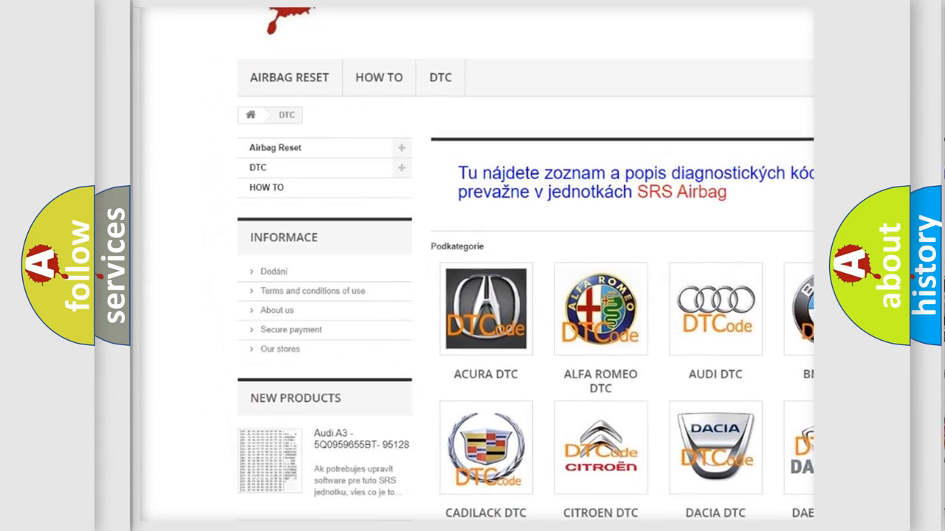
scroll("down", 3)
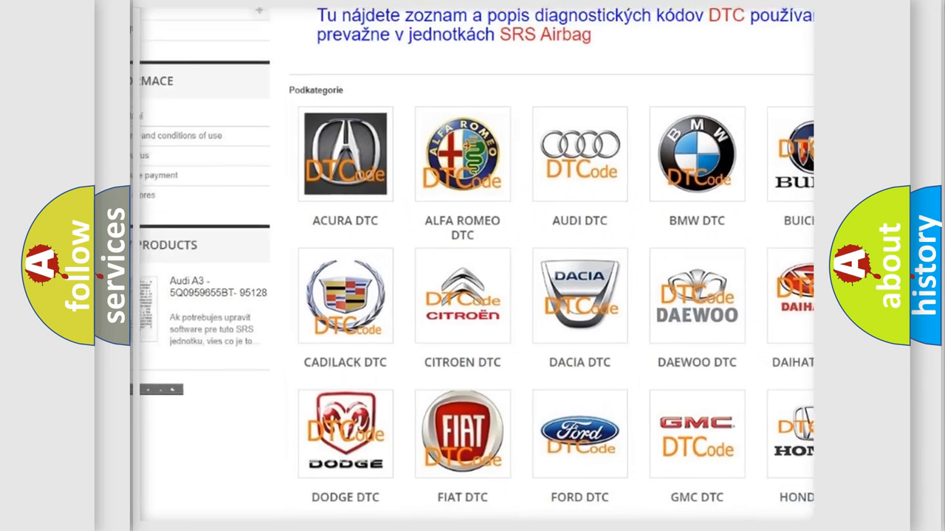
scroll("down", 3)
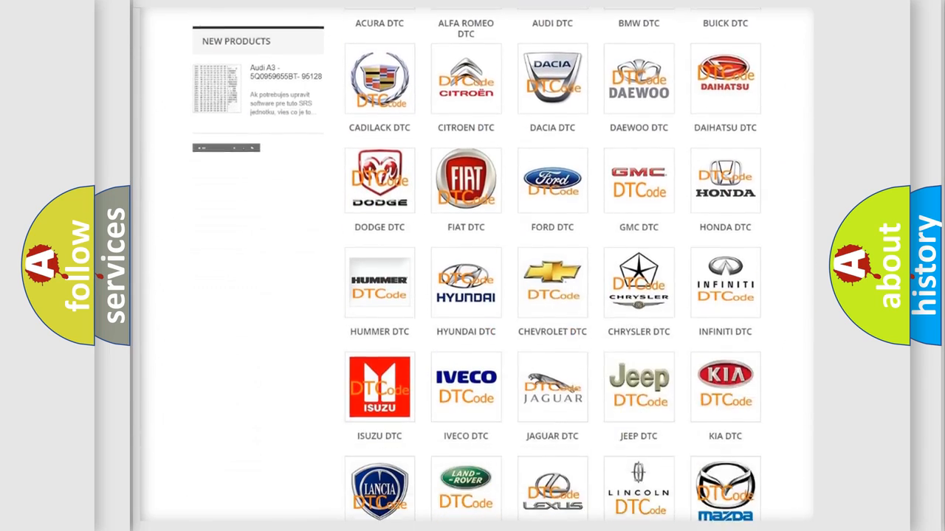
scroll("down", 3)
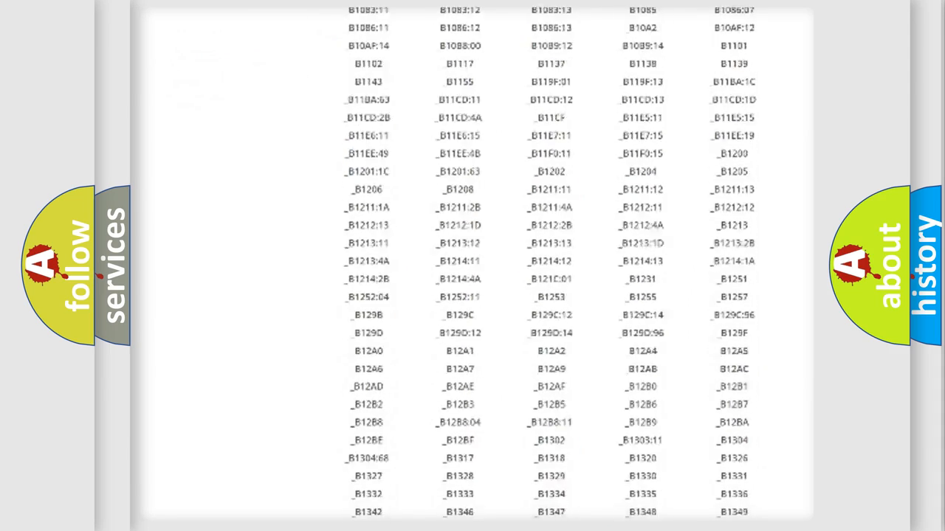
scroll("down", 3)
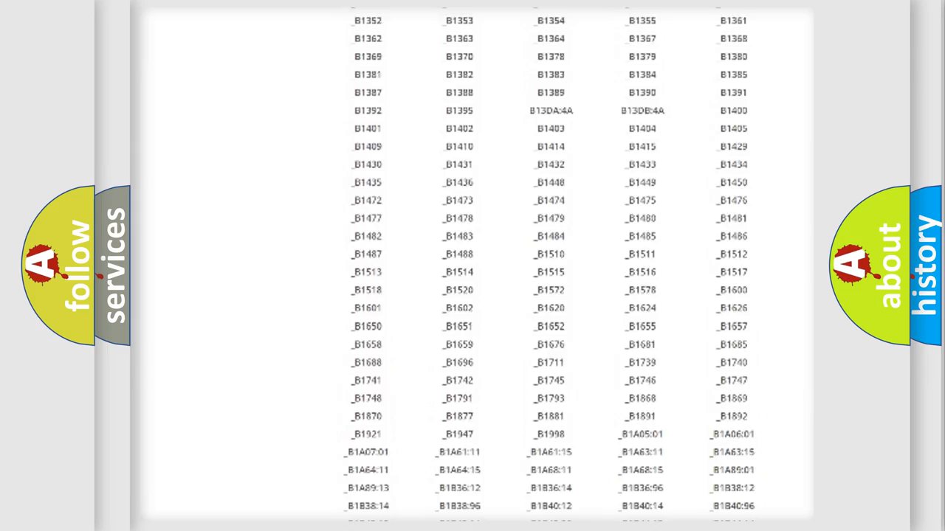